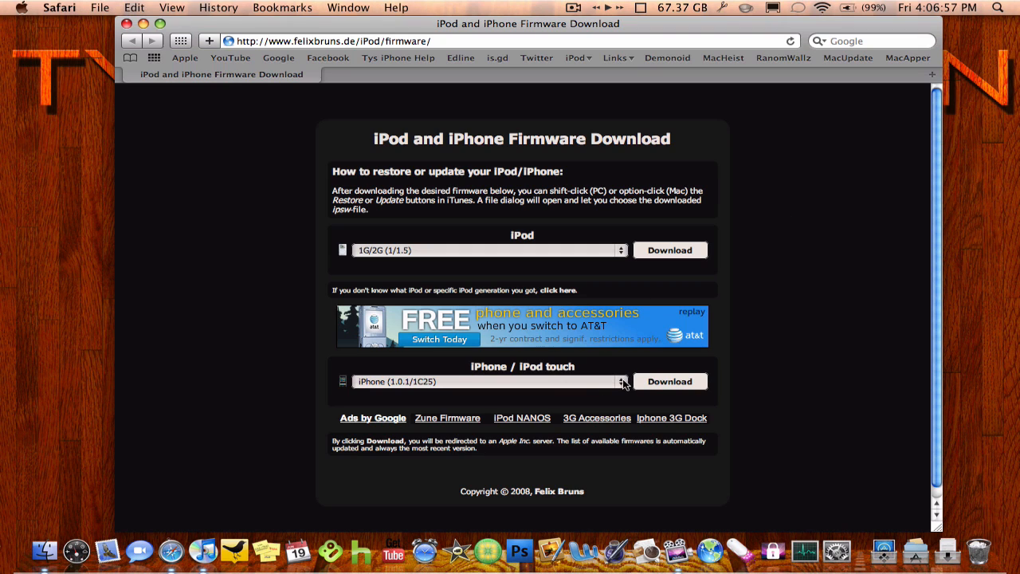
# - Expand the iPhone / iPod touch firmware list to show available versions
pyautogui.click(622, 381)
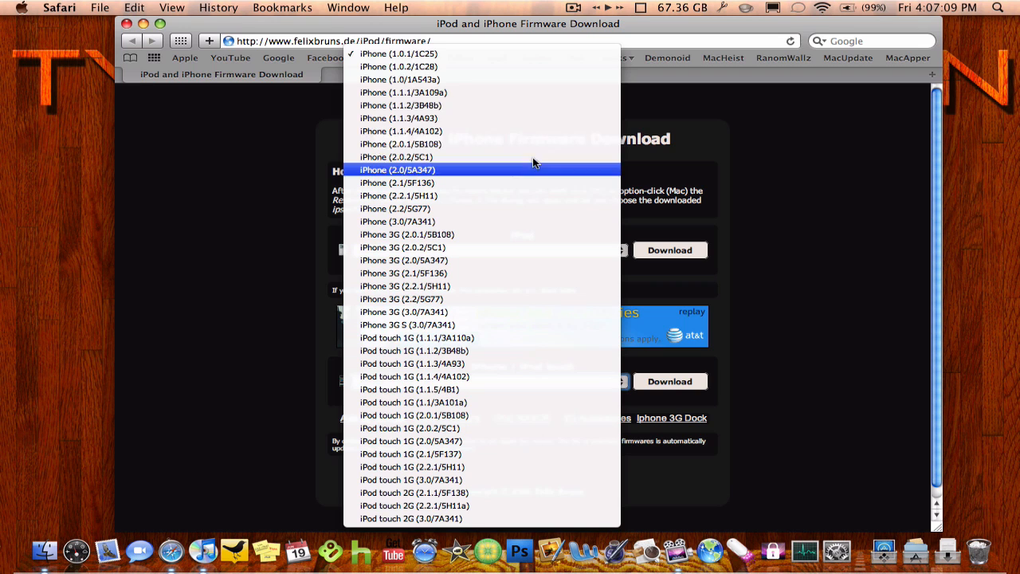
pyautogui.moveTo(402, 208)
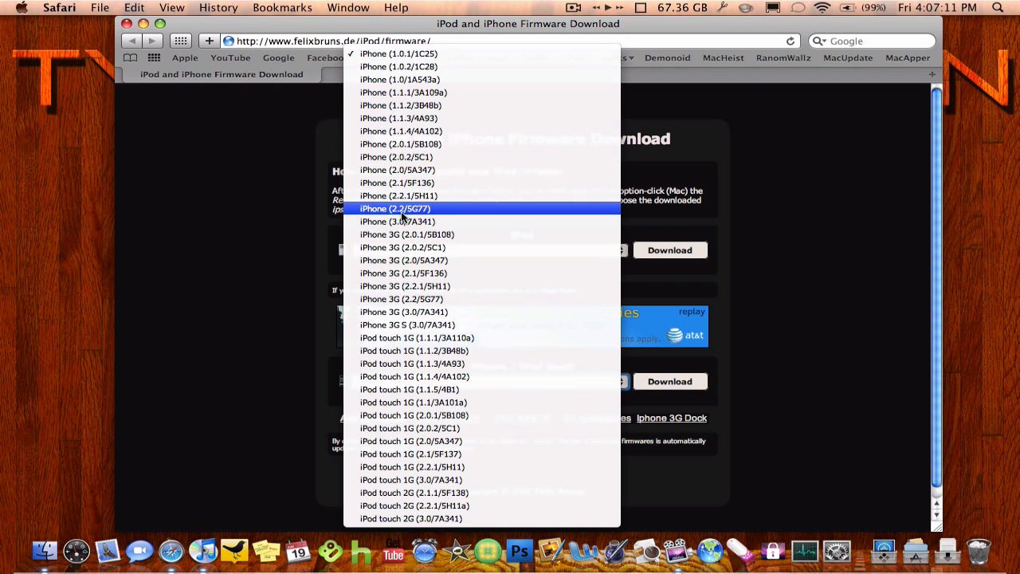
pyautogui.moveTo(408, 222)
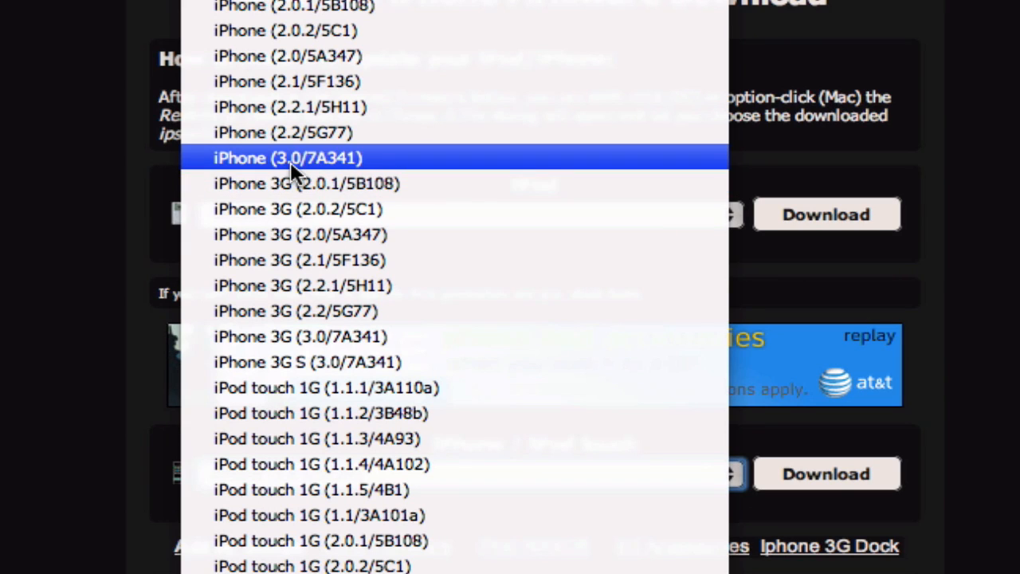
pyautogui.moveTo(263, 167)
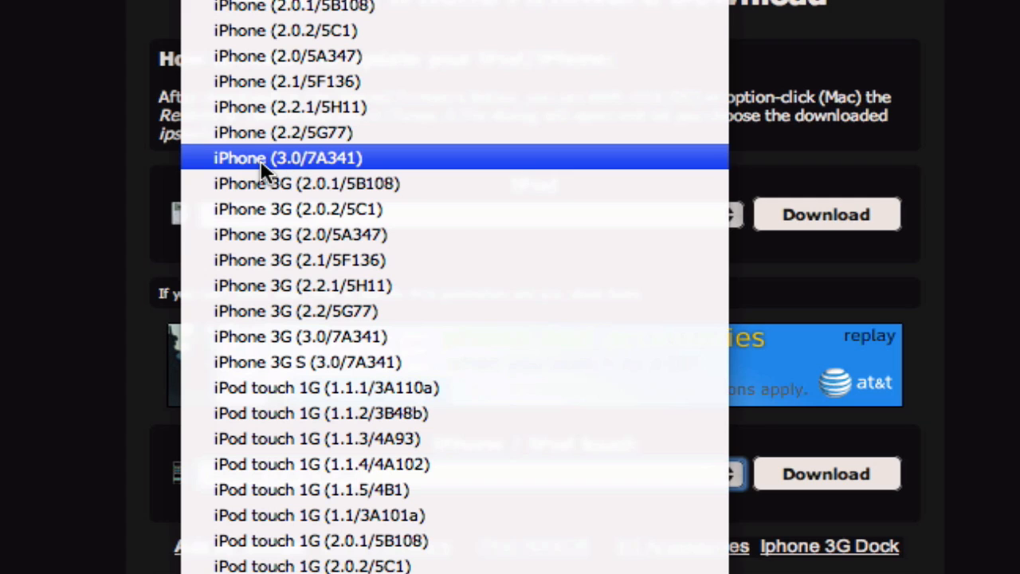
pyautogui.moveTo(299, 335)
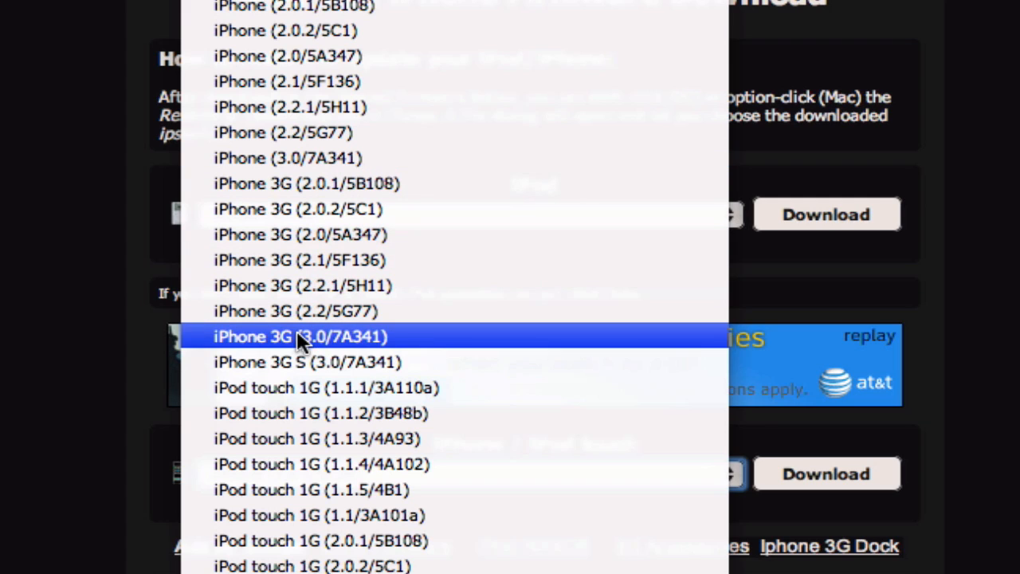
pyautogui.moveTo(408, 497)
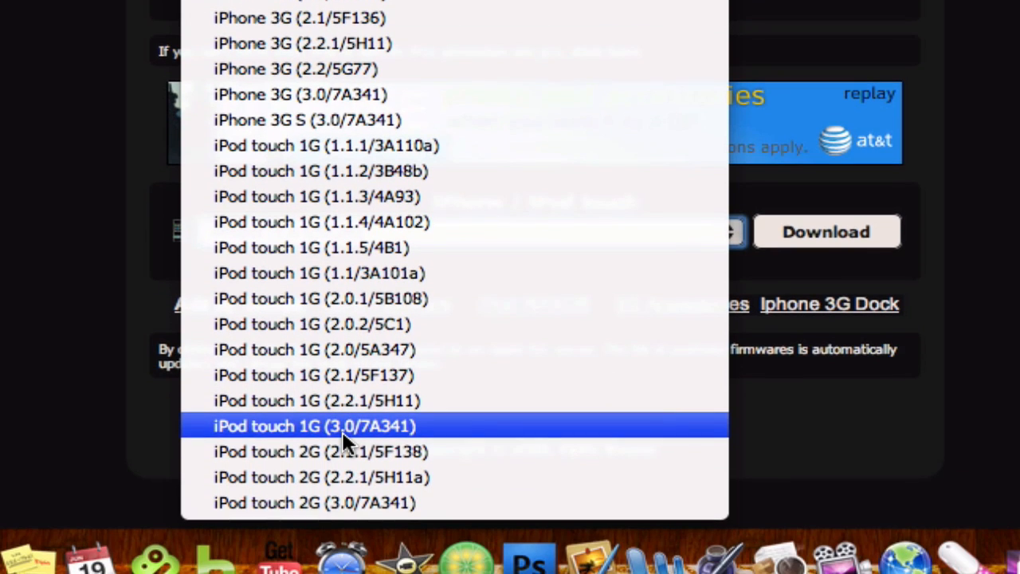
pyautogui.moveTo(343, 501)
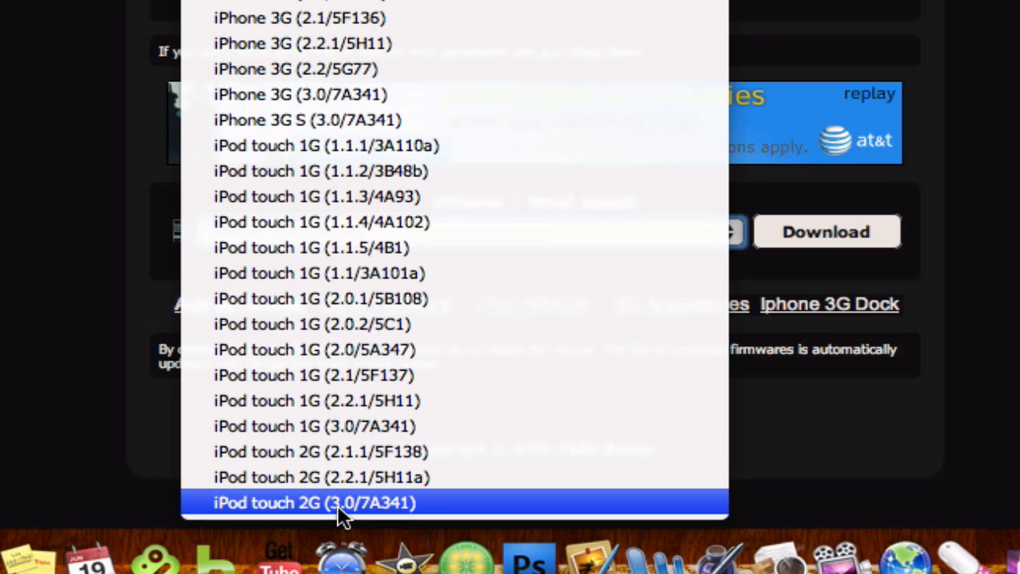
pyautogui.moveTo(389, 502)
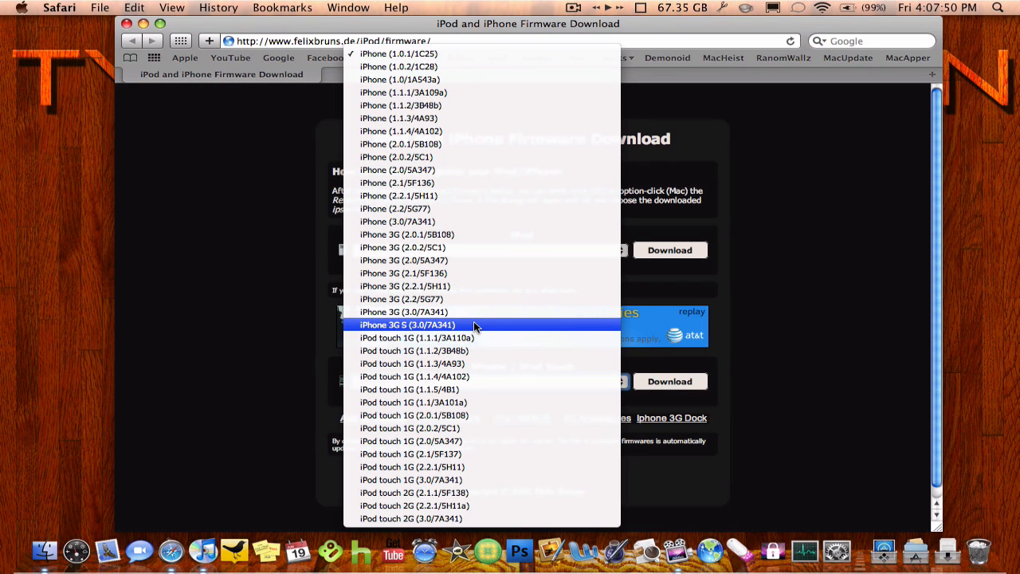
# - Choose 'iPhone 3G S (3.0/7A341)' as the firmware to download
pyautogui.click(407, 325)
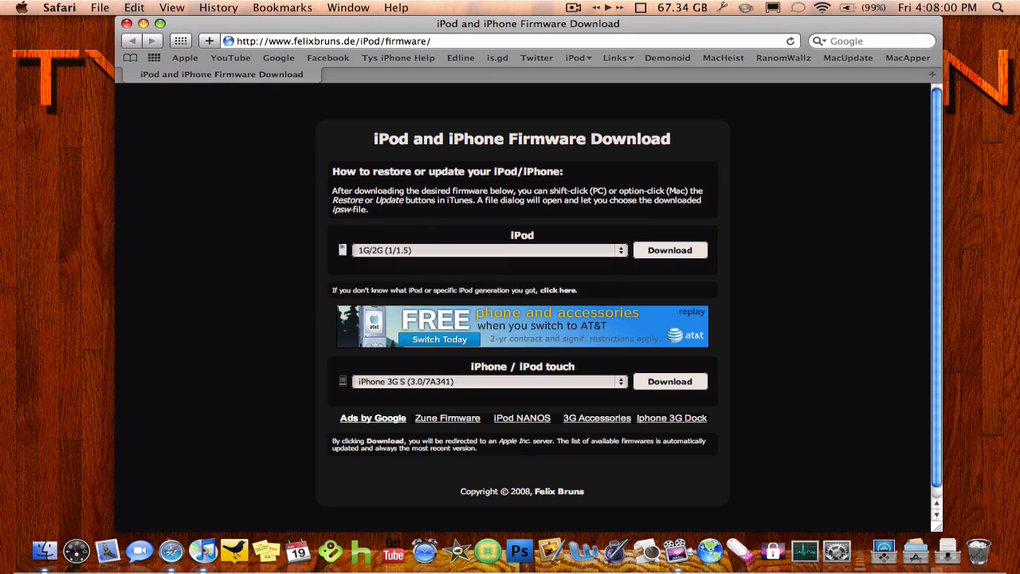
pyautogui.moveTo(682, 357)
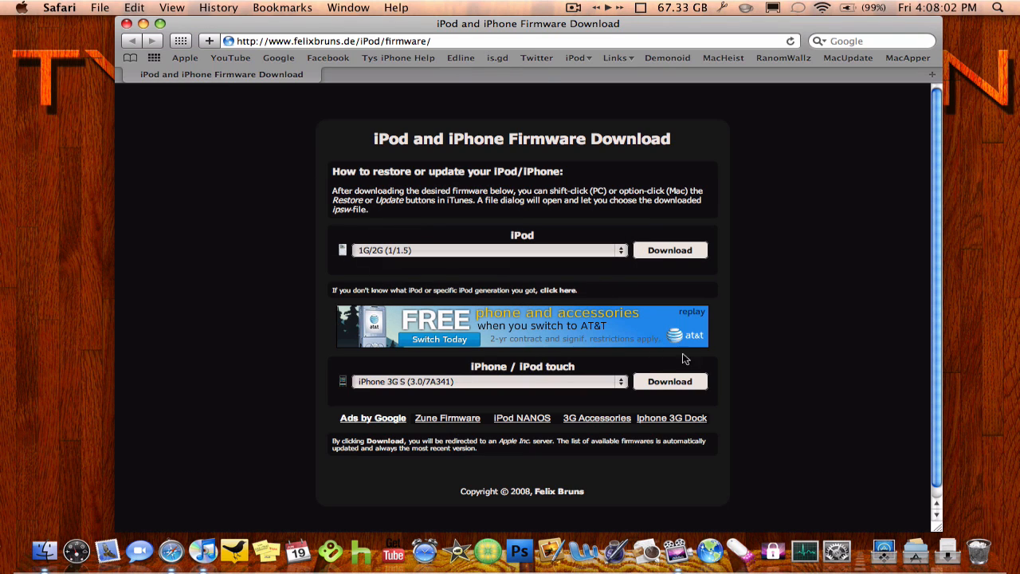
pyautogui.moveTo(613, 392)
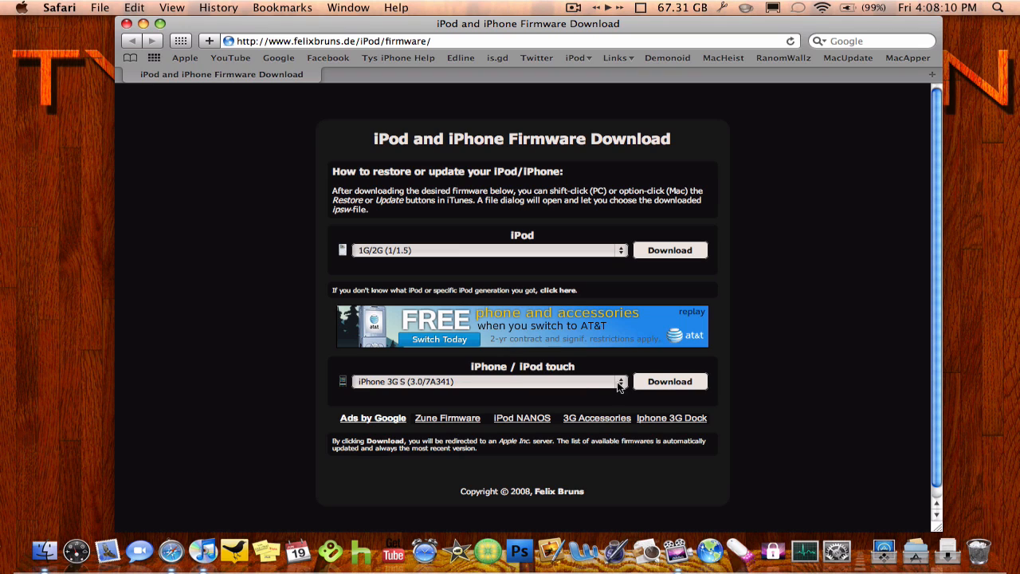
pyautogui.moveTo(596, 414)
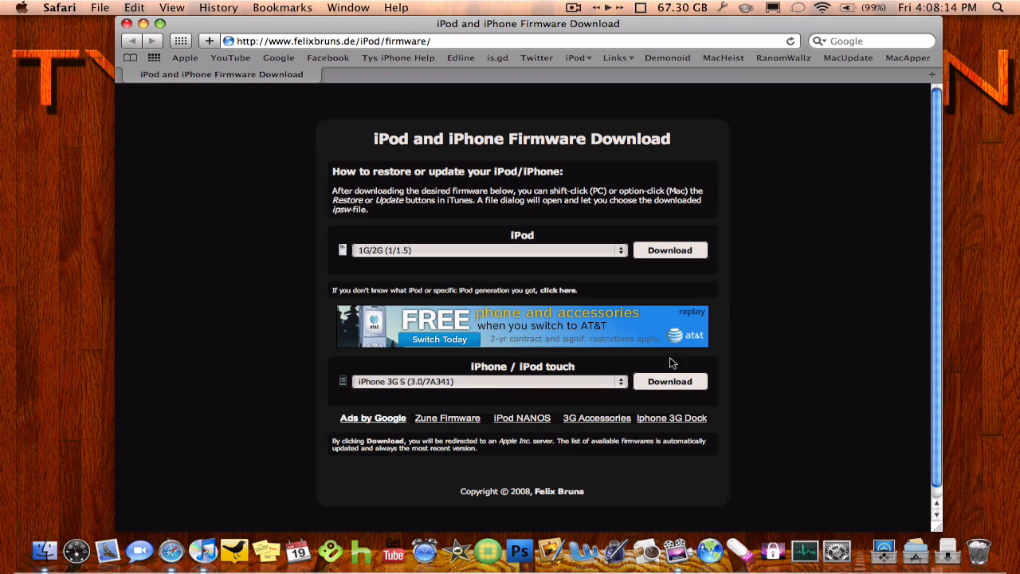
pyautogui.moveTo(792, 233)
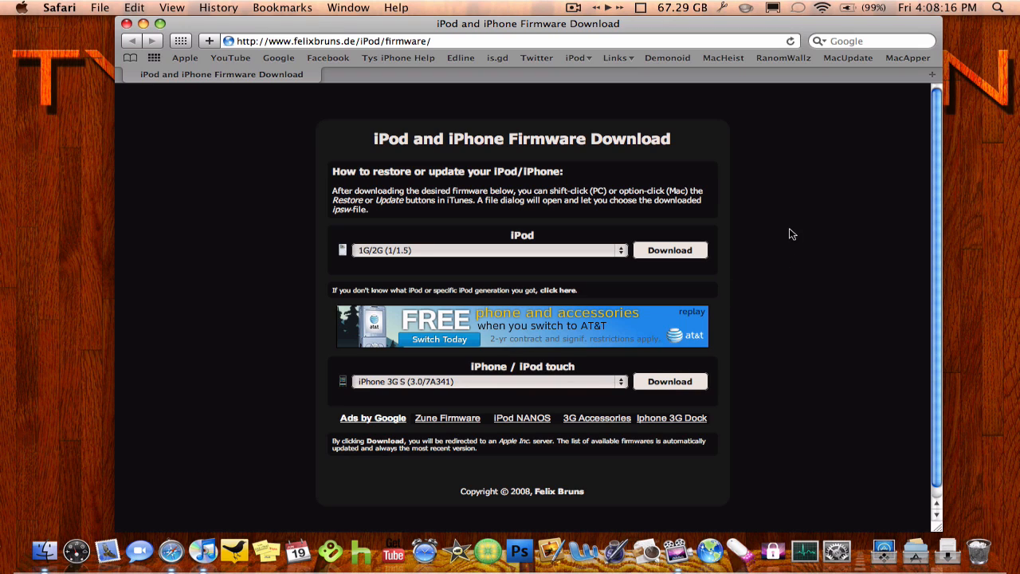
pyautogui.moveTo(776, 271)
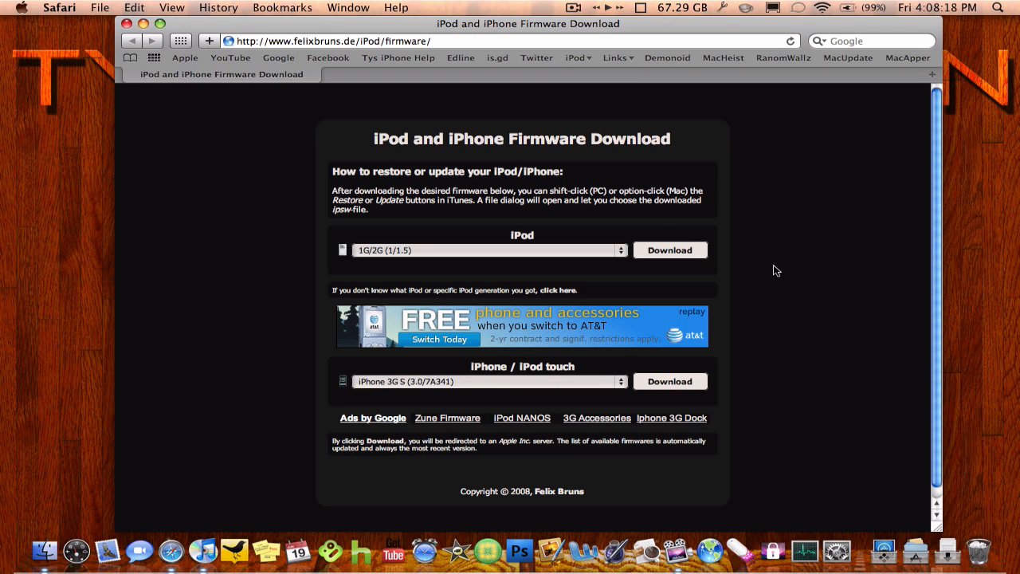
pyautogui.moveTo(698, 270)
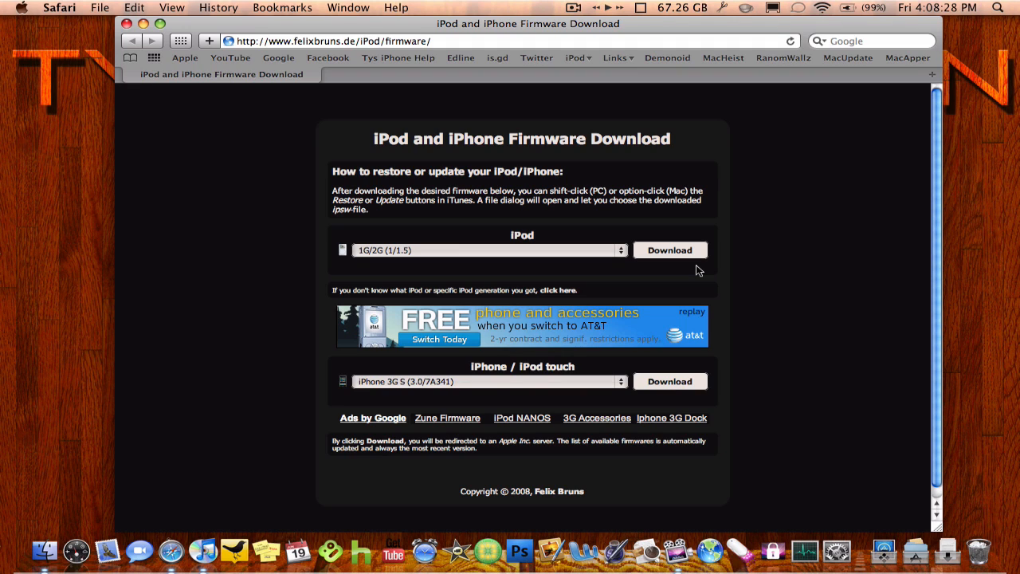
pyautogui.moveTo(682, 277)
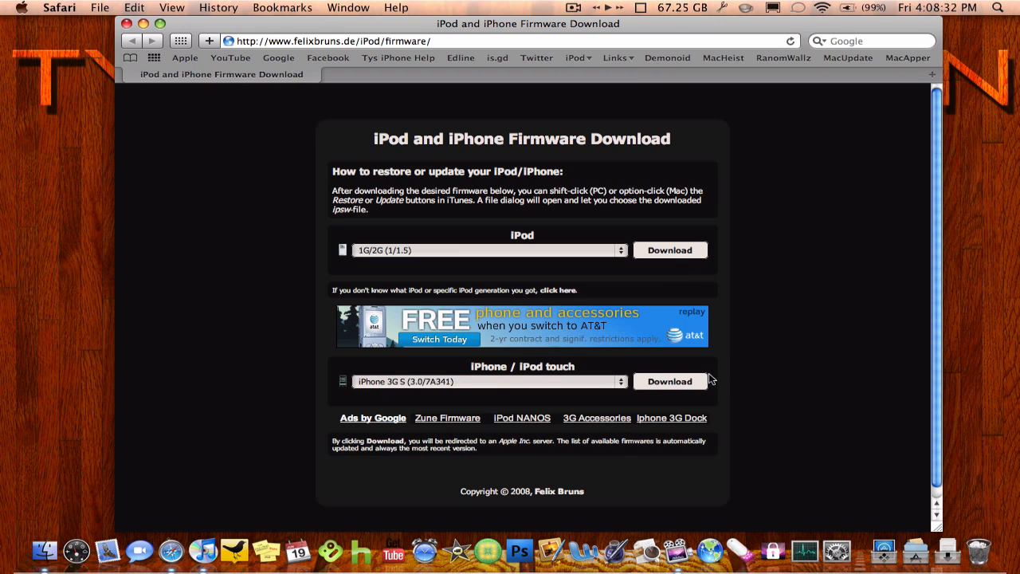
pyautogui.moveTo(761, 309)
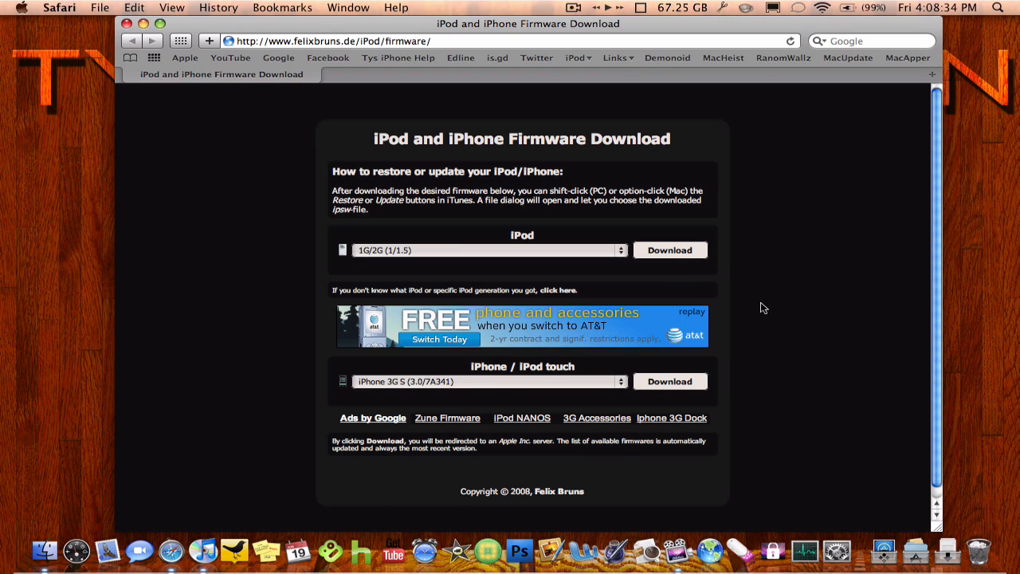